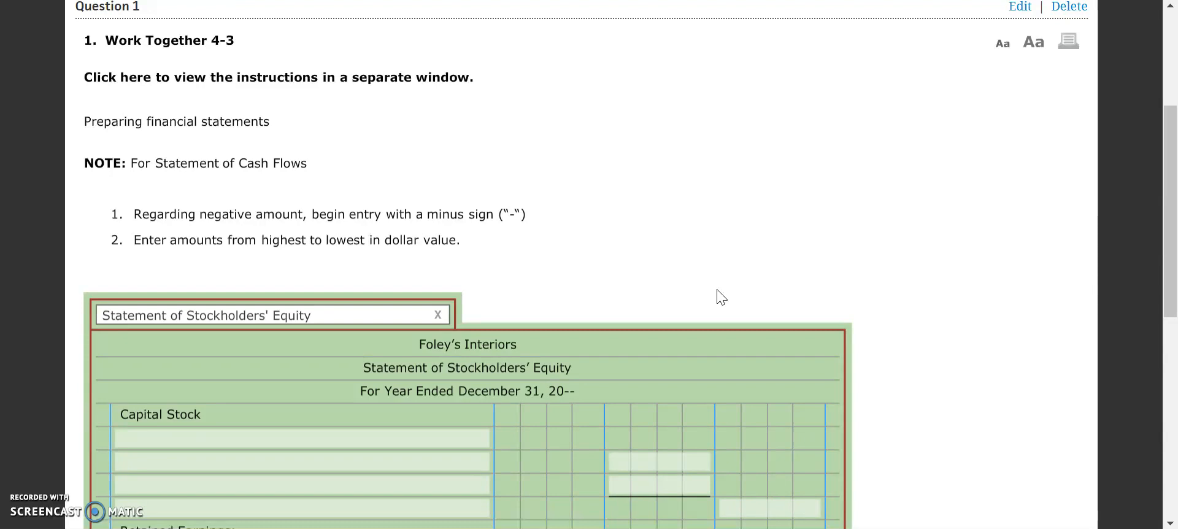
Scroll through the Work Together 4-3 instructions to the share counts and par value.
scroll(down, 3)
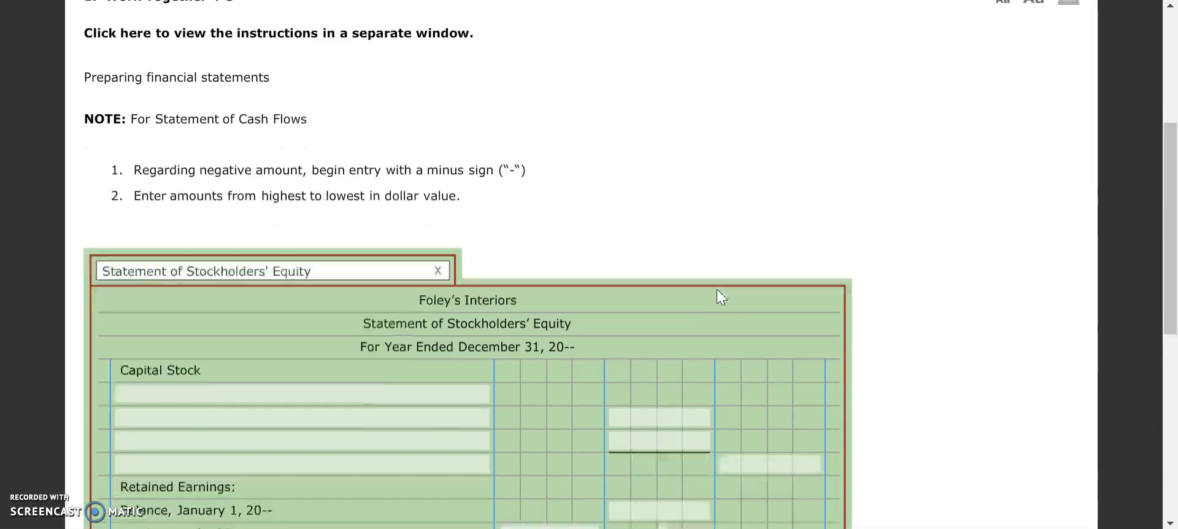
scroll(down, 3)
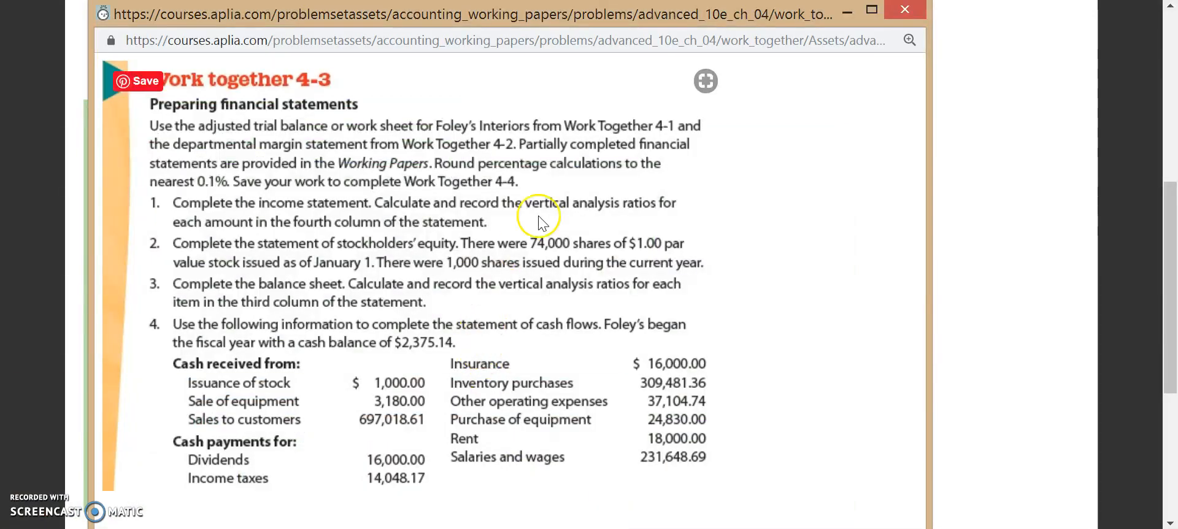
mouse_move(390, 262)
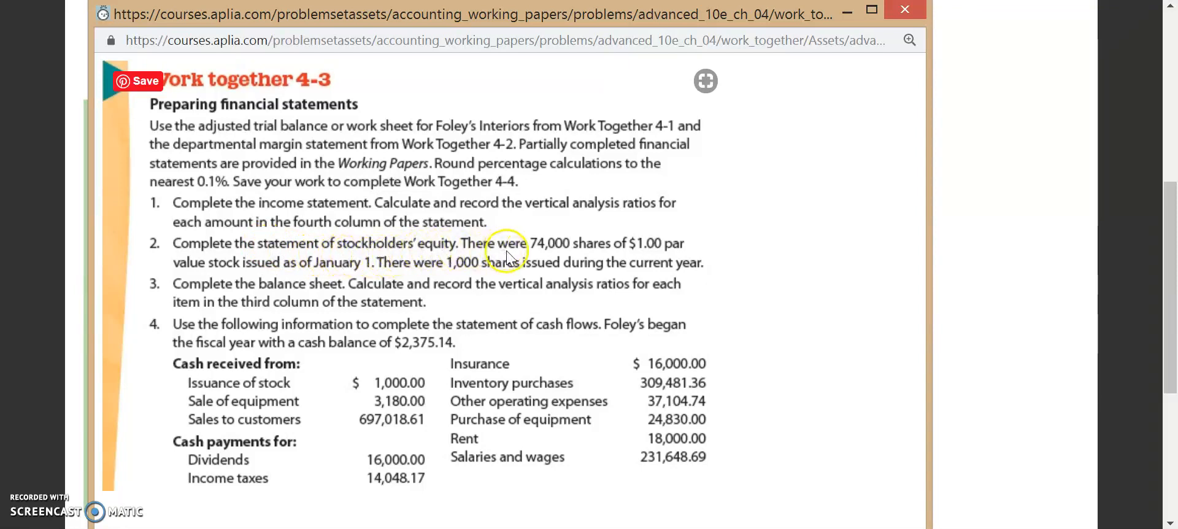
mouse_move(565, 259)
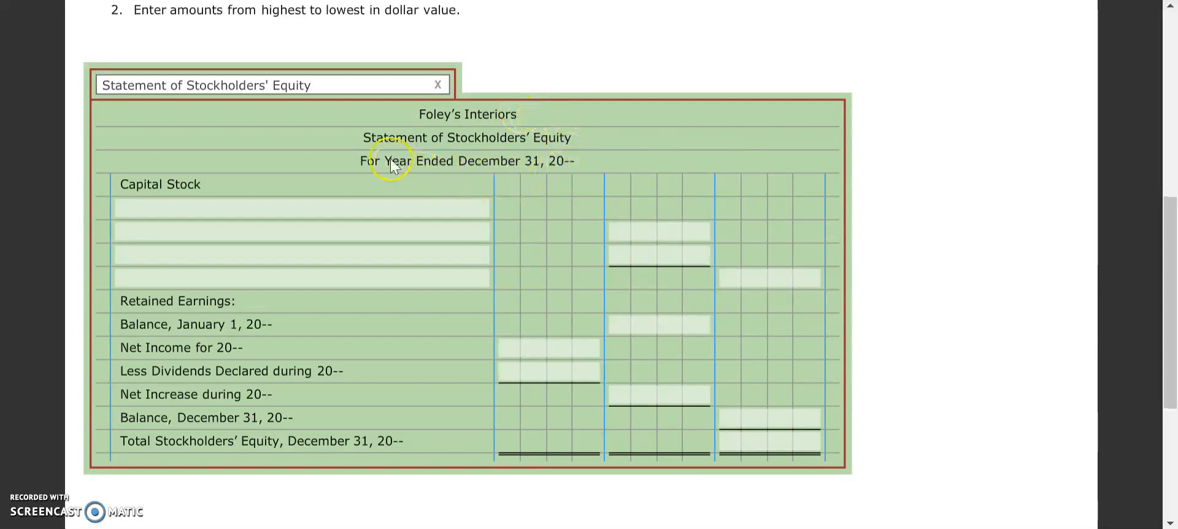
mouse_move(379, 176)
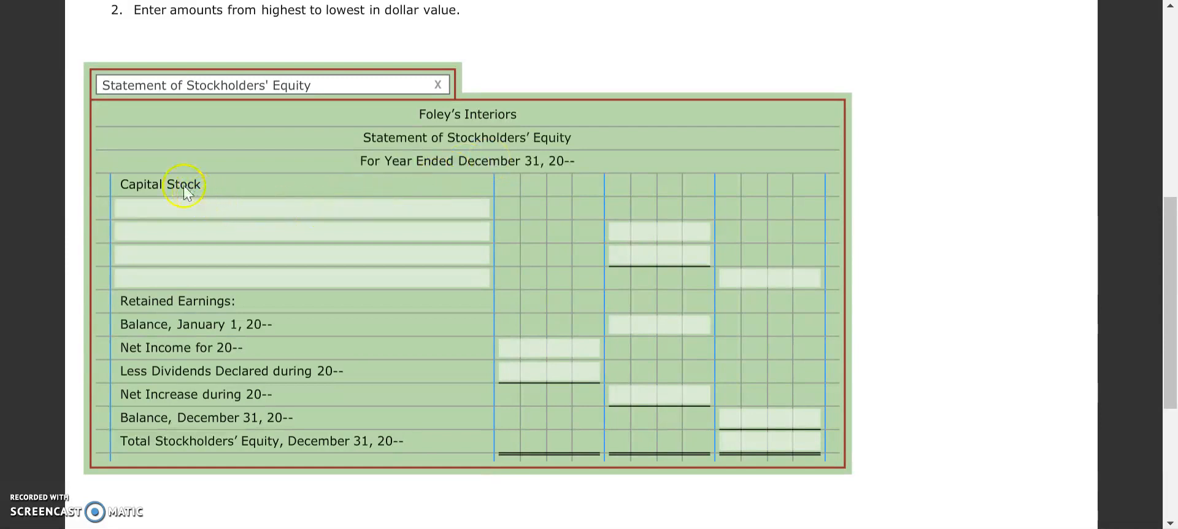
mouse_move(217, 200)
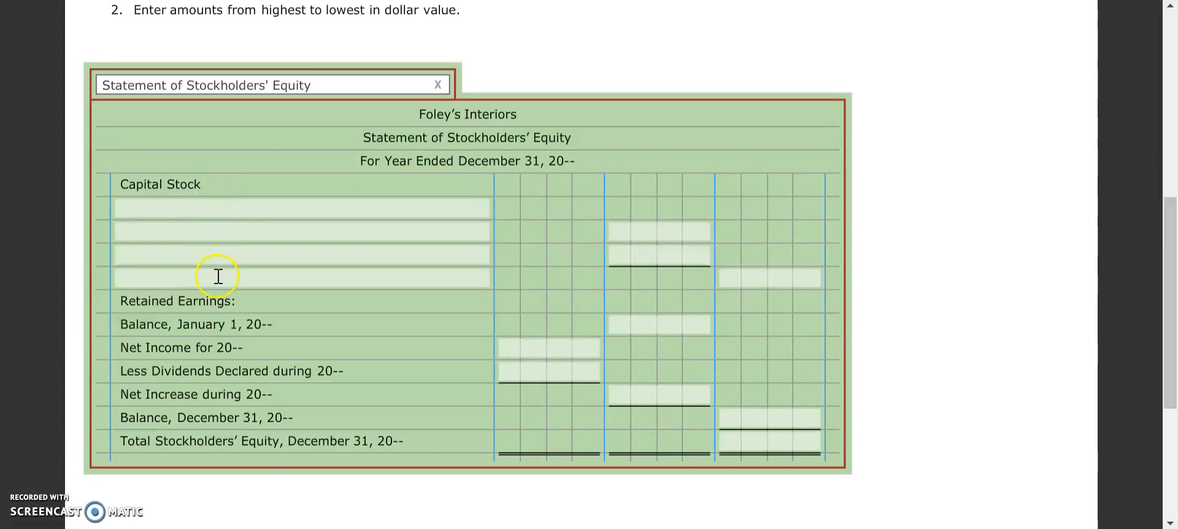
mouse_move(193, 278)
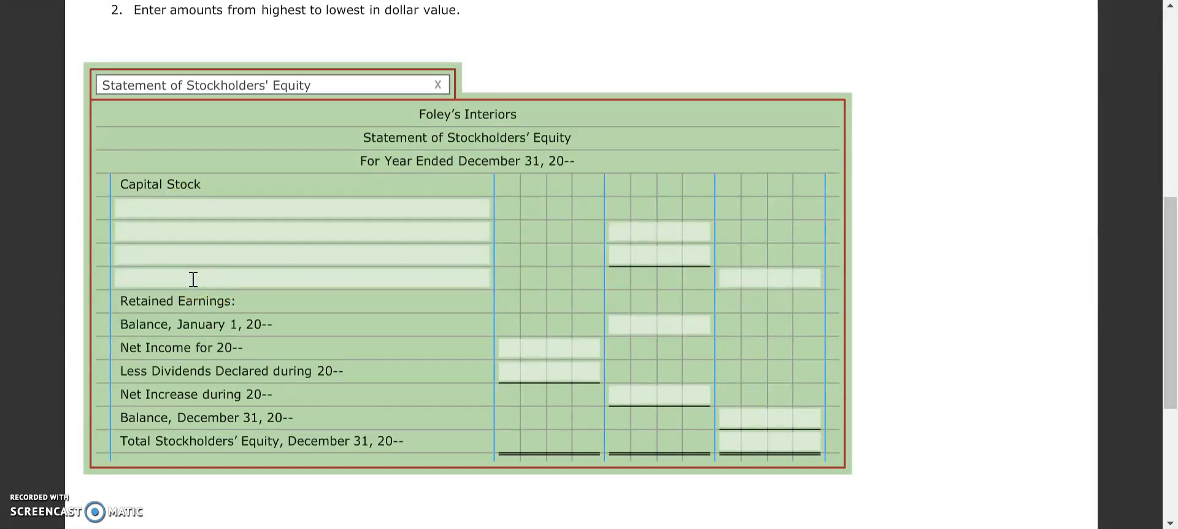
Enter 'January 1, 20--, 74,000 Shares Issued' with a 74,000.00 amount under Capital Stock.
click(300, 209)
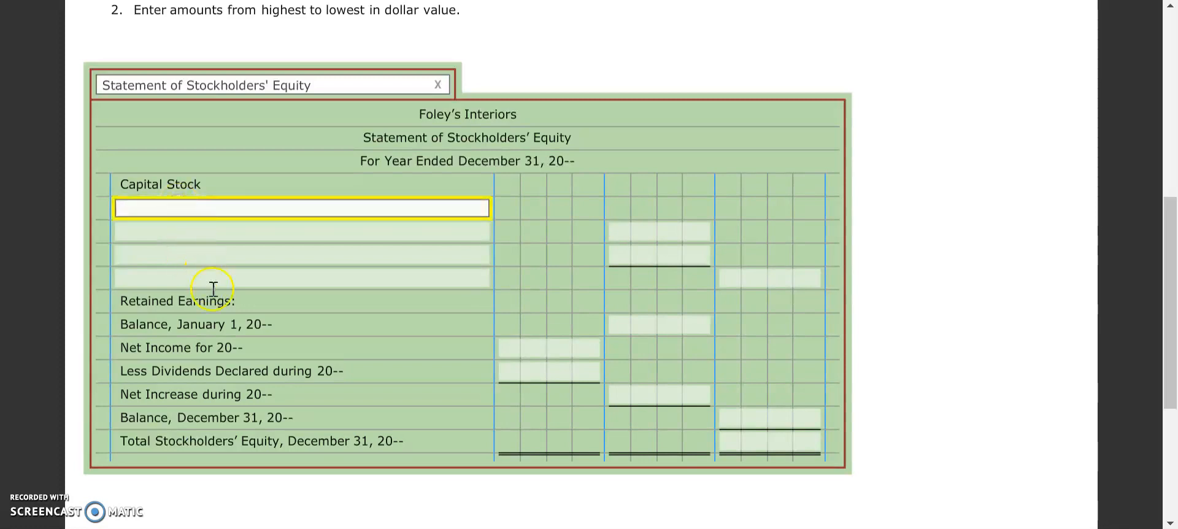
mouse_move(223, 316)
text($1.00 Par Value)
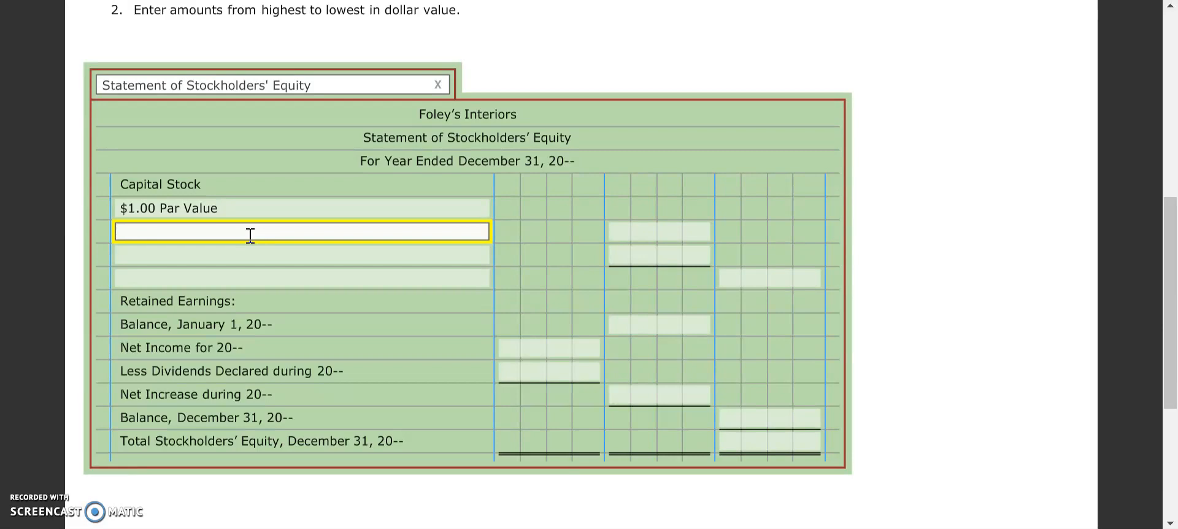
text(January 1, 20--, 74,000 Shares Issued)
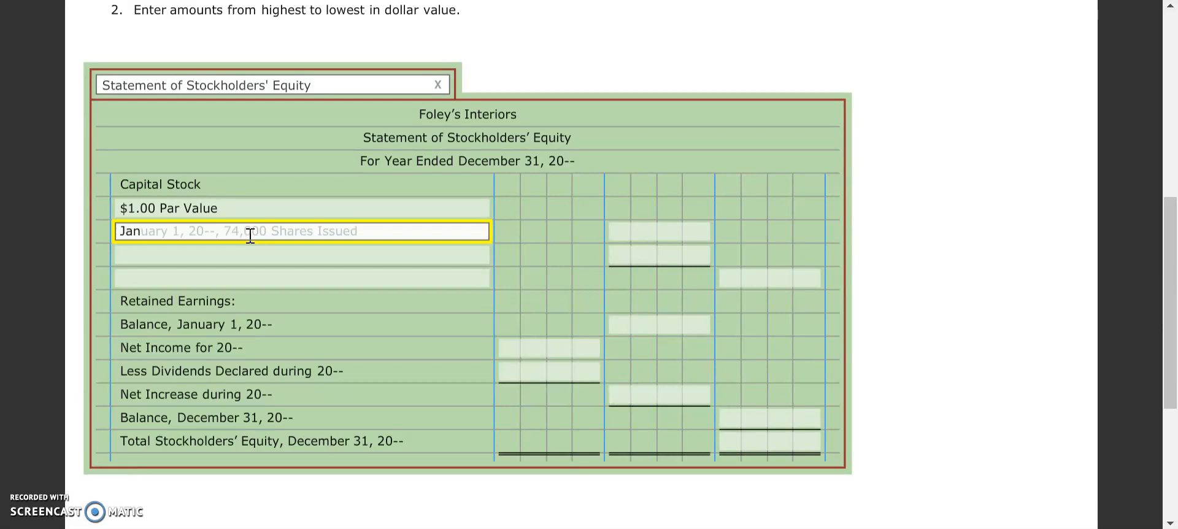
click(658, 230)
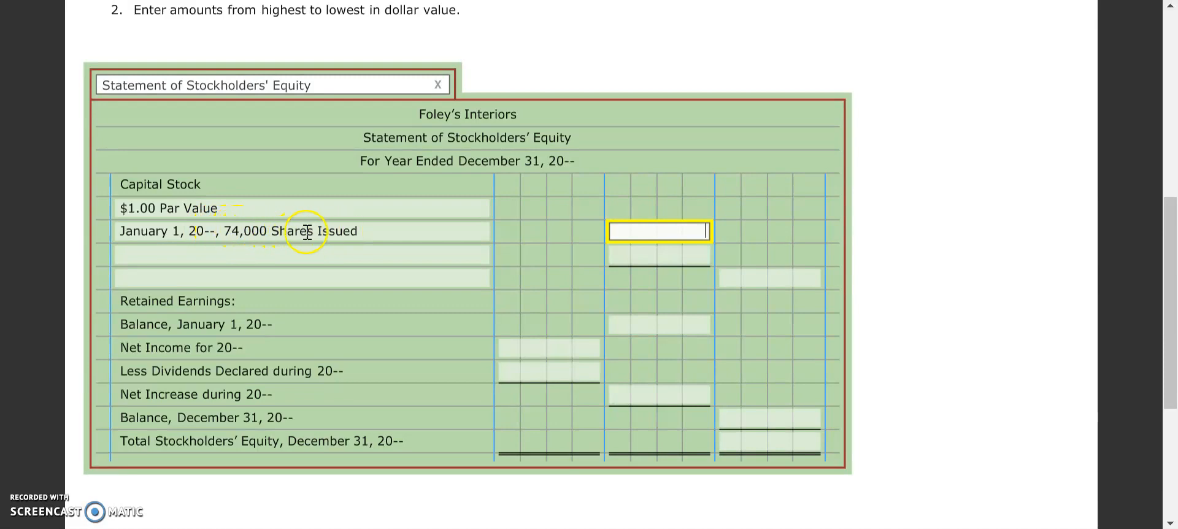
mouse_move(379, 238)
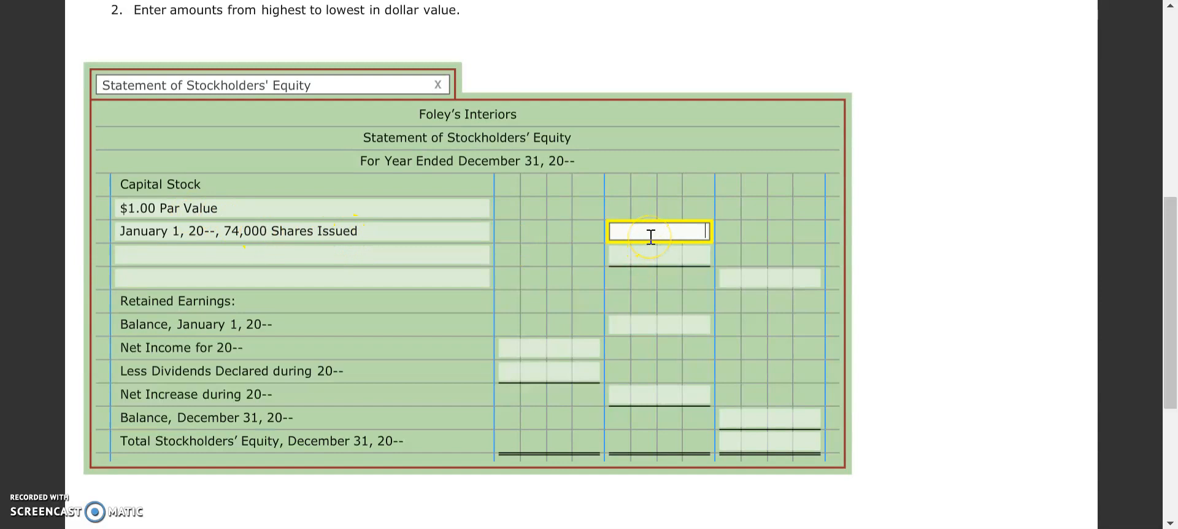
text(74 000 00)
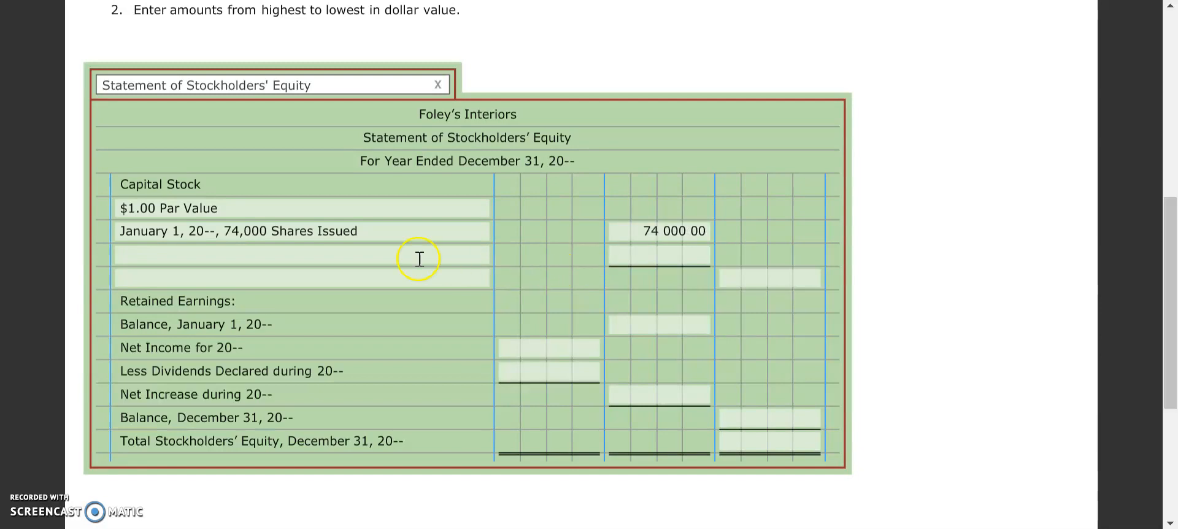
Add the 1,000 shares issued this year line and the 75,000.00 ending Capital Stock balance.
click(300, 256)
text(Issued during Current Year, 1,000 Shares)
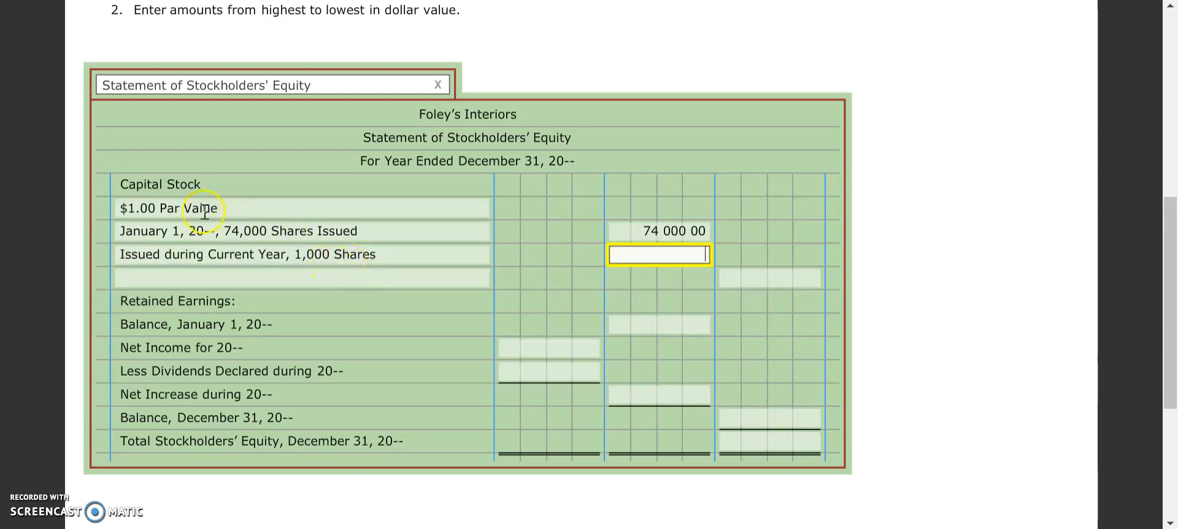
text(10)
click(302, 277)
text(B)
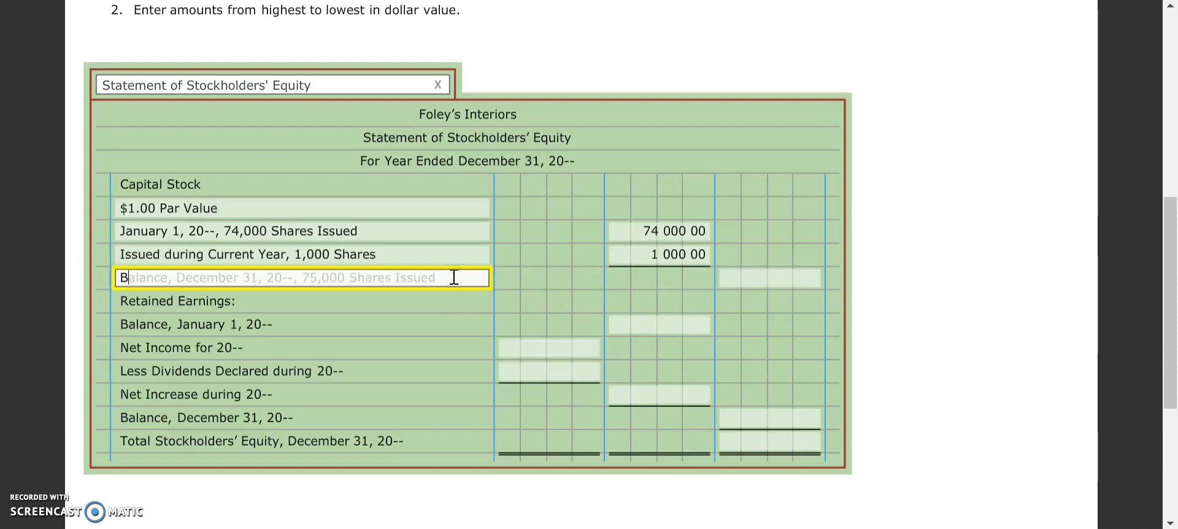
click(768, 277)
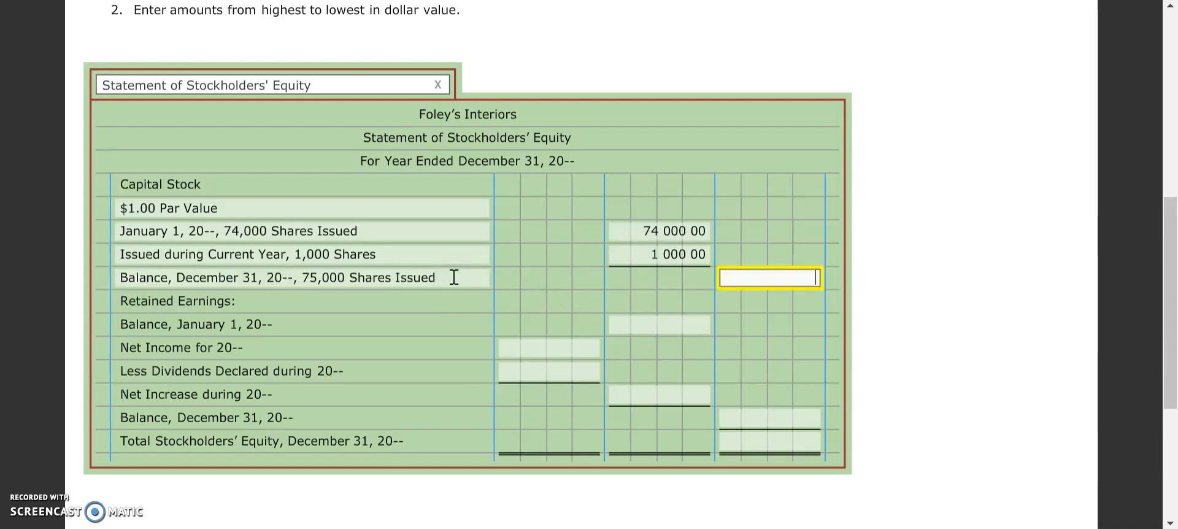
mouse_move(341, 287)
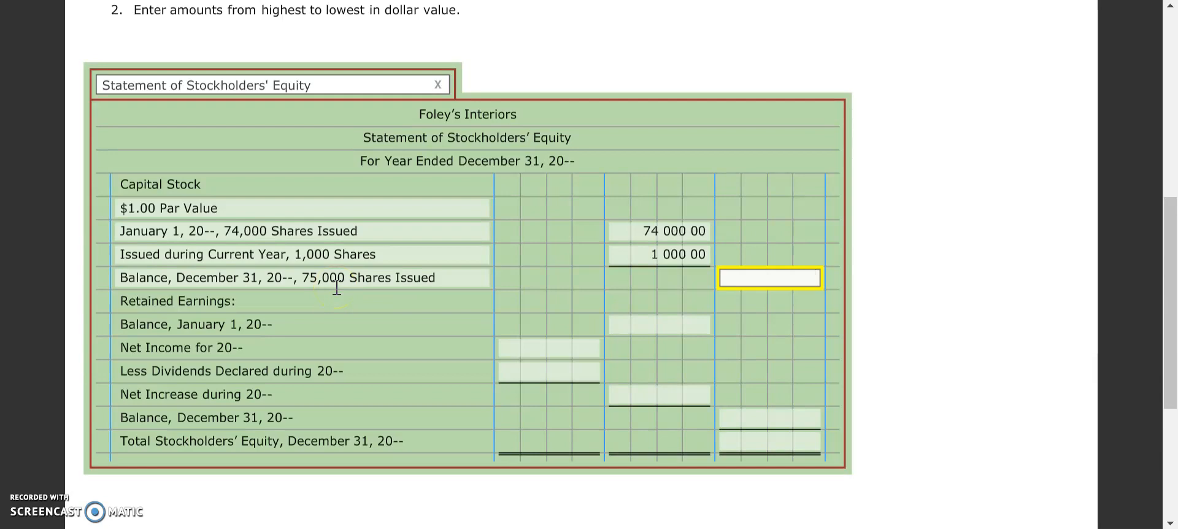
text(75 000 00)
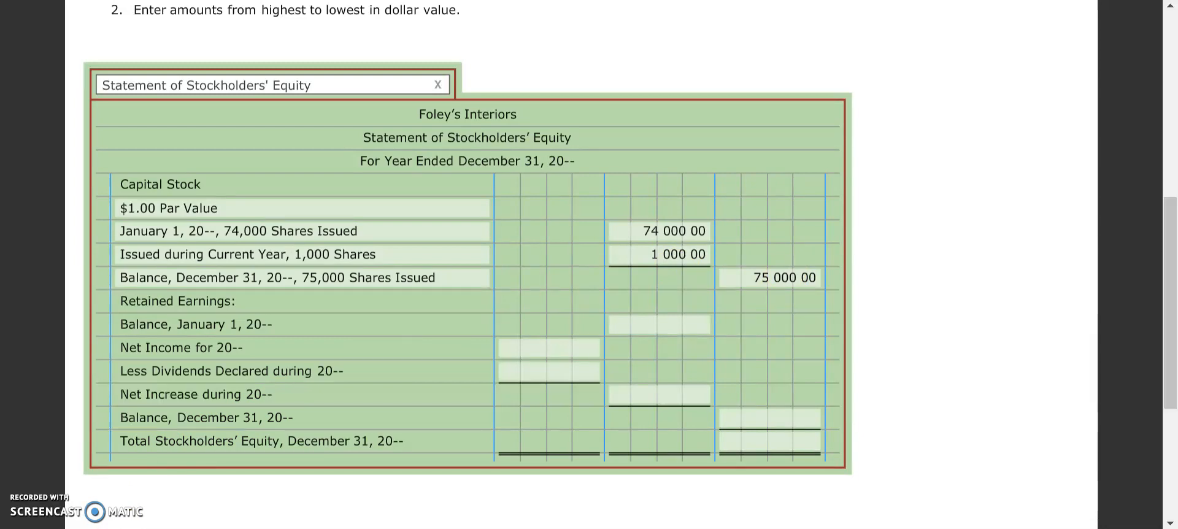
mouse_move(125, 470)
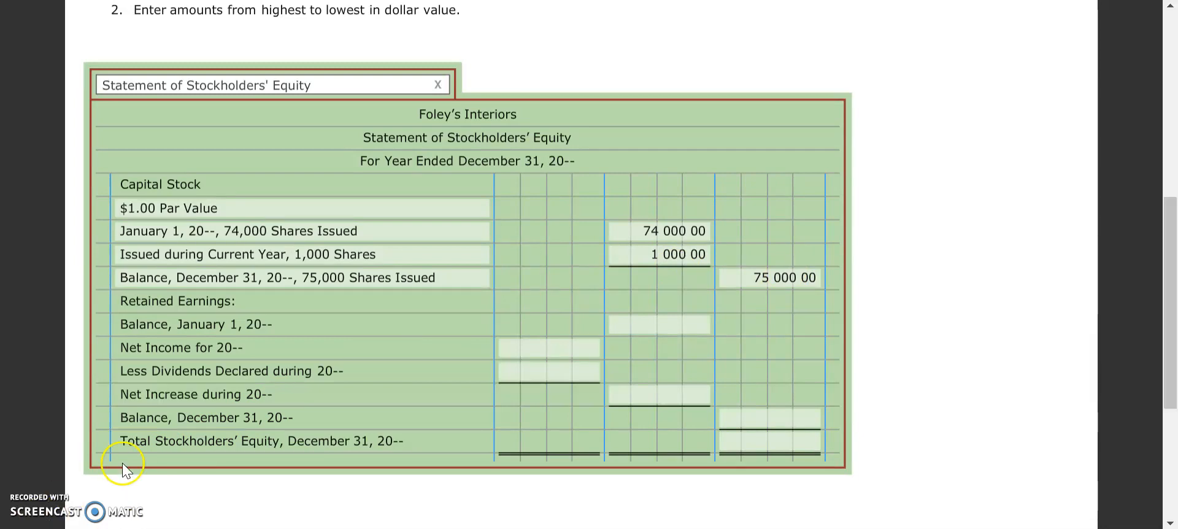
mouse_move(214, 311)
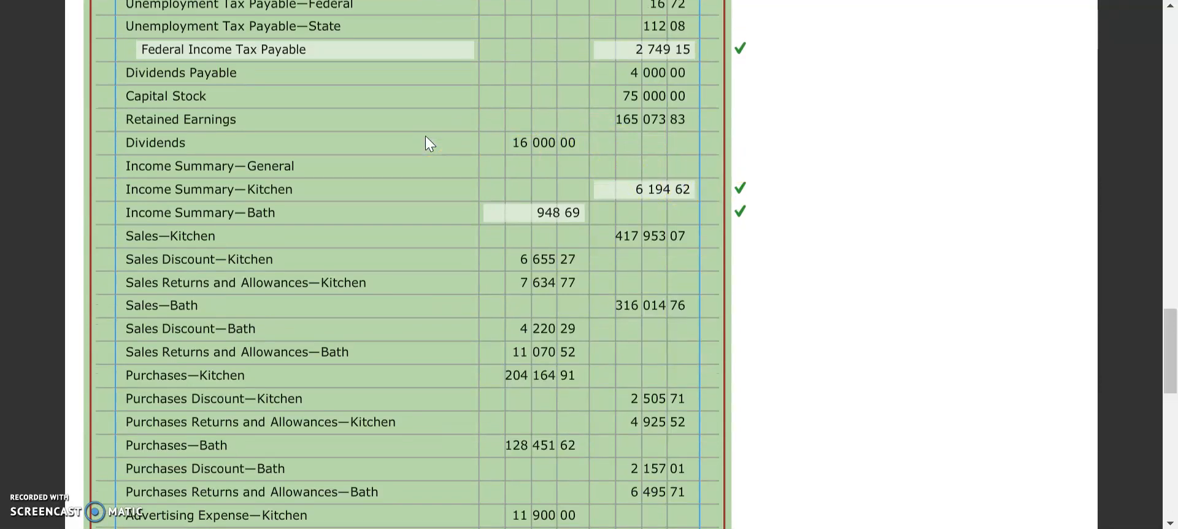
scroll(down, 3)
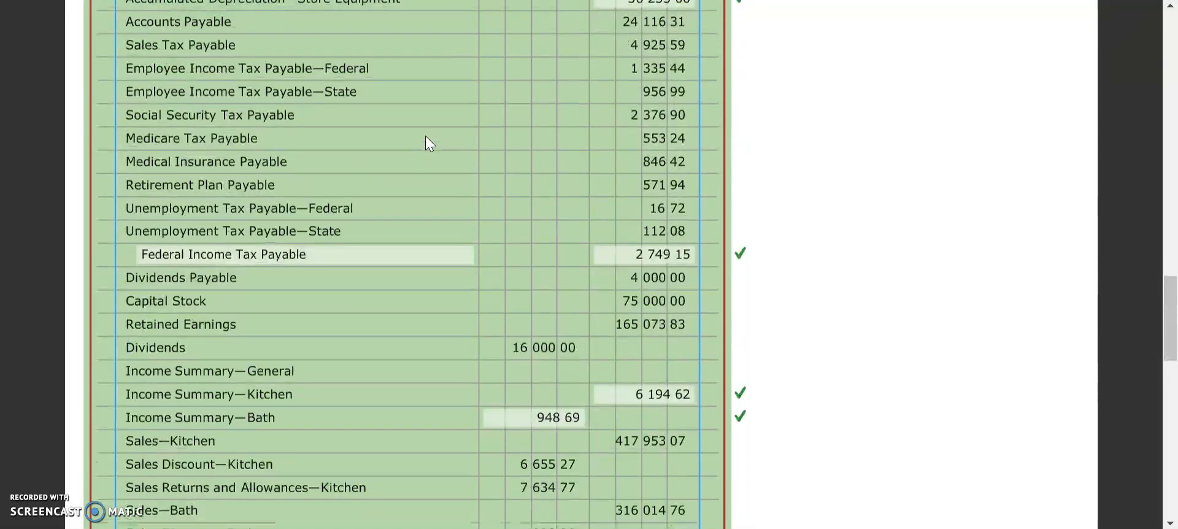
scroll(down, 3)
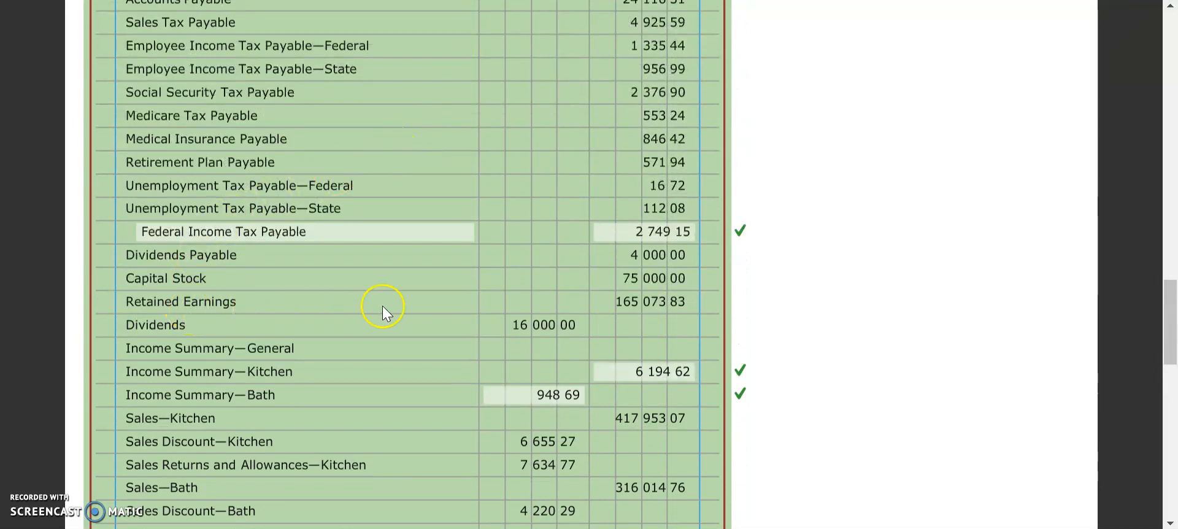
mouse_move(694, 304)
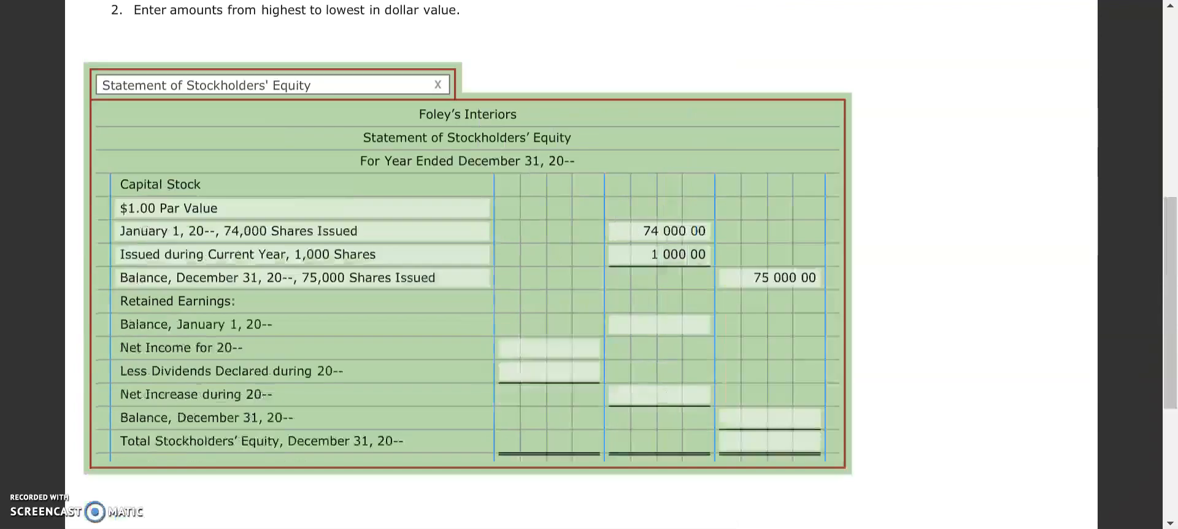
Enter the January 1 Retained Earnings balance of 165,073.83.
click(658, 324)
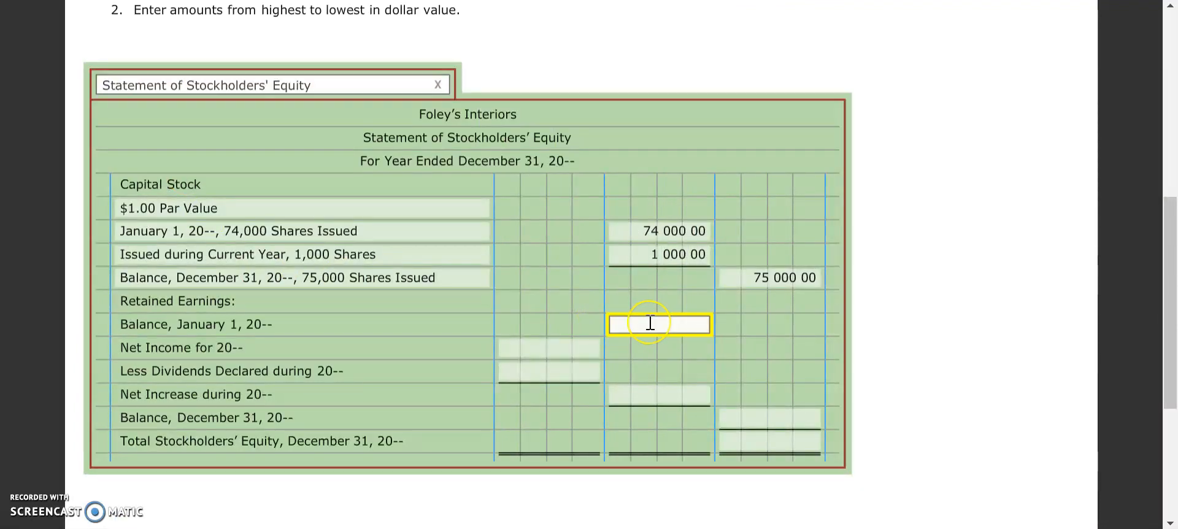
text(165)
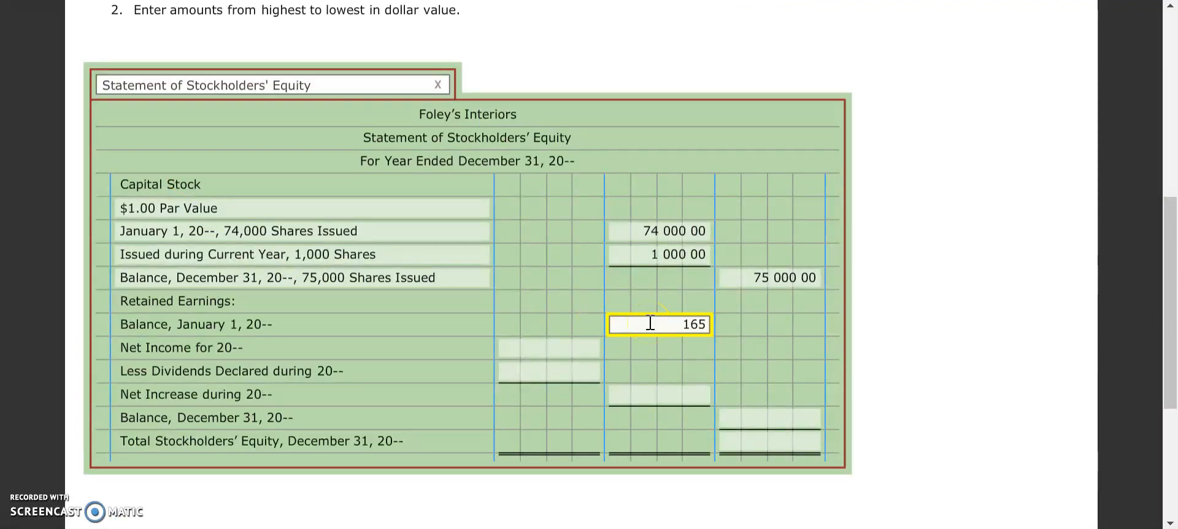
text(073.)
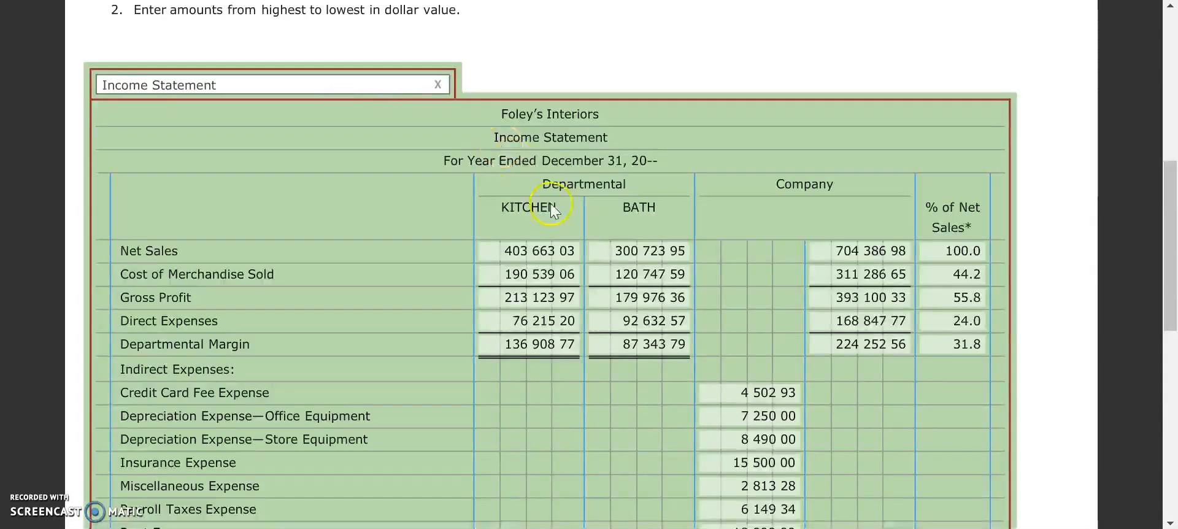
Scroll the Income Statement down to the Net Income line of 63,189.54.
scroll(down, 3)
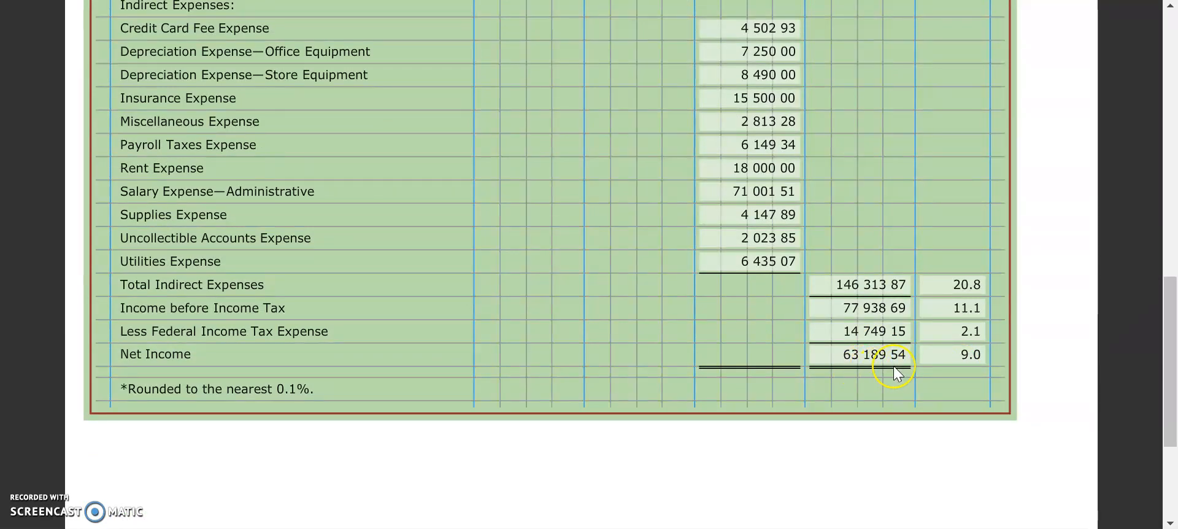
mouse_move(413, 310)
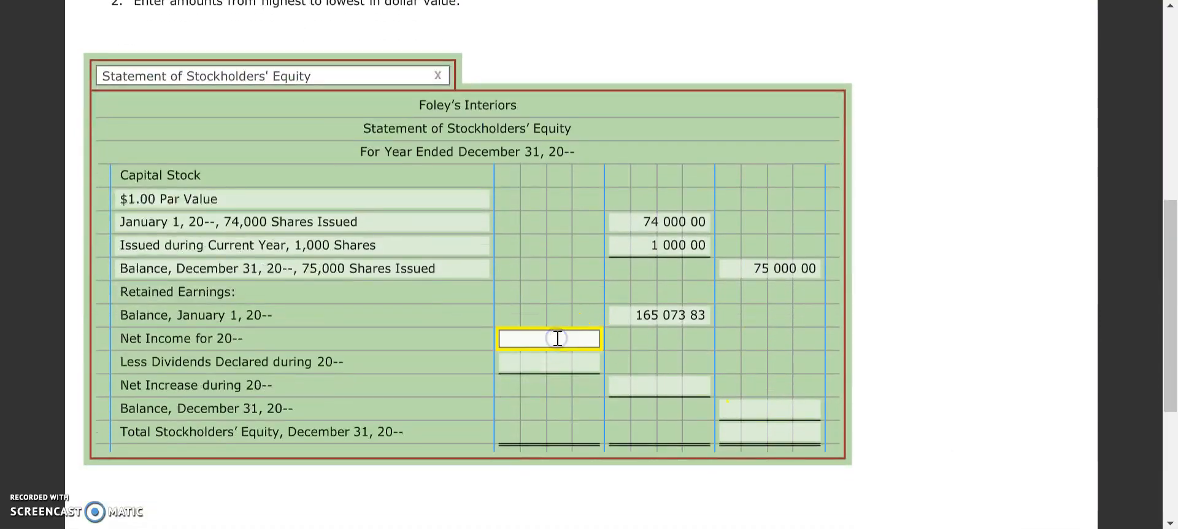
Enter Net Income for 20-- of 63,189.54 under Retained Earnings and move to the dividends row.
text(63189.)
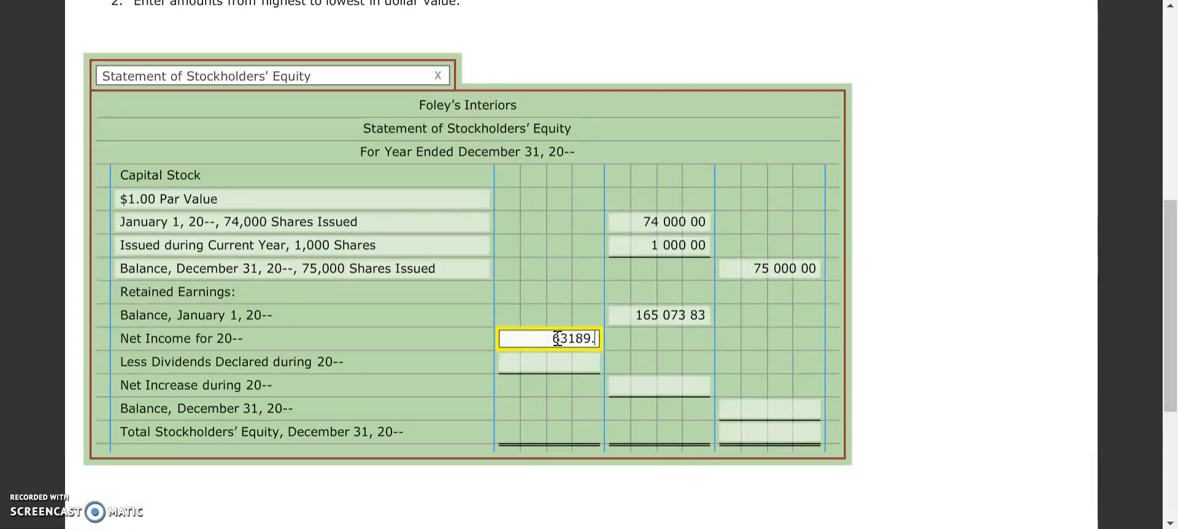
click(549, 363)
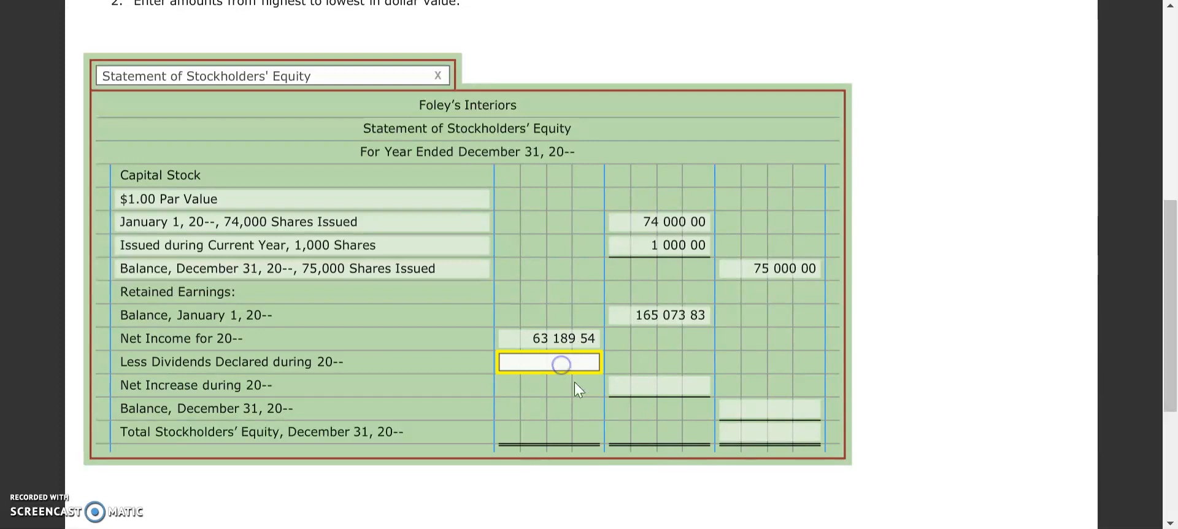
click(548, 364)
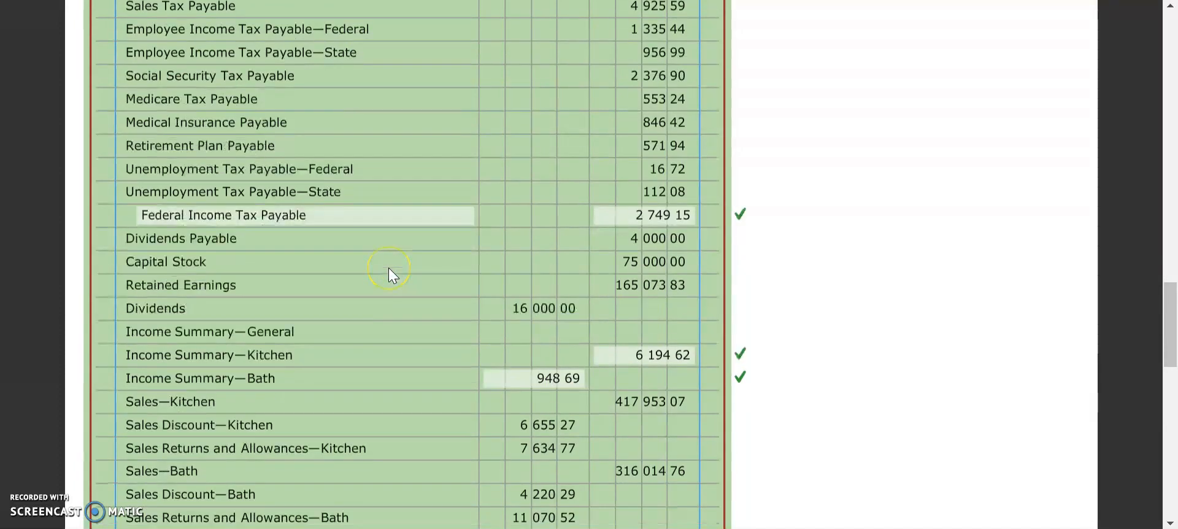
Scroll the Work Sheet to the Dividends balance of 16,000.00.
scroll(down, 3)
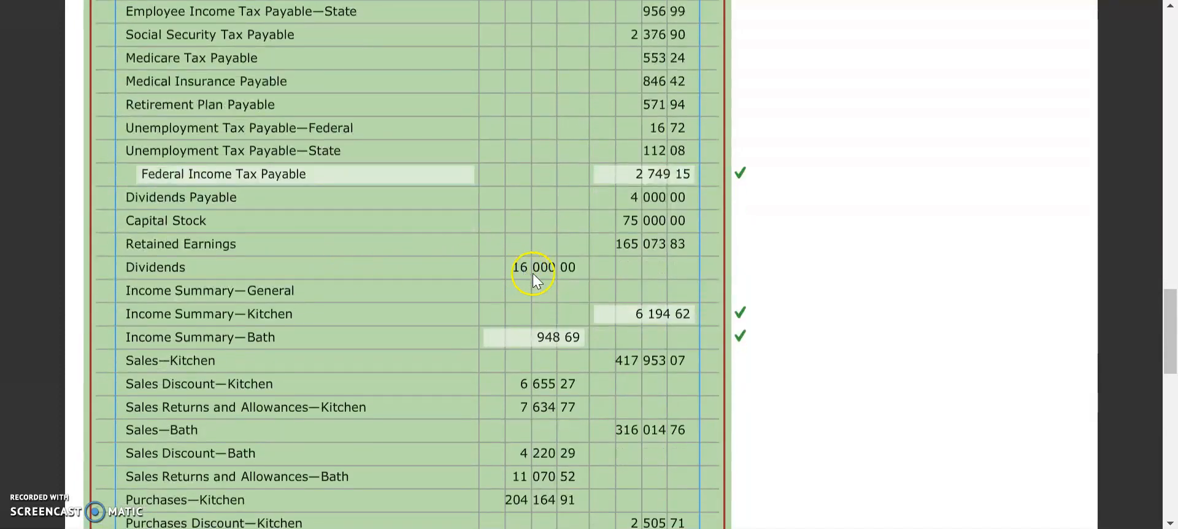
mouse_move(548, 292)
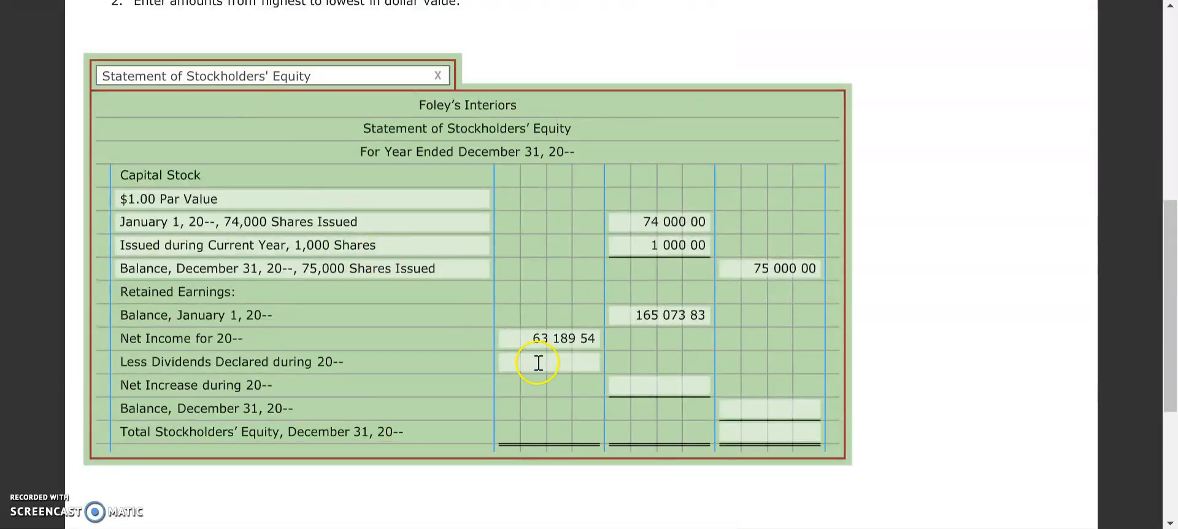
Enter dividends declared of 16,000.00 and a net increase in retained earnings of 47,189.54.
text(1600)
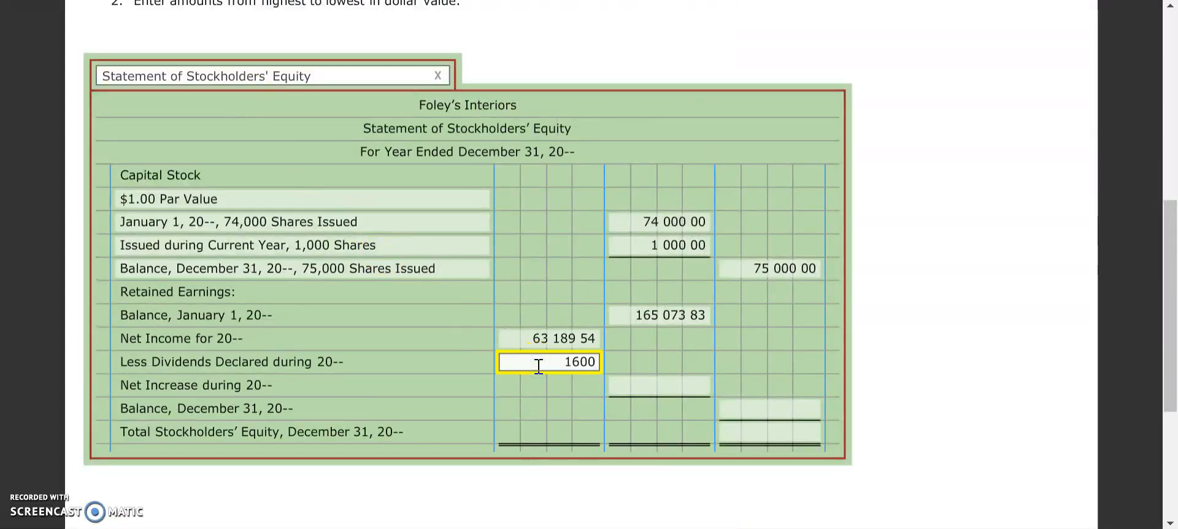
text(160000 00)
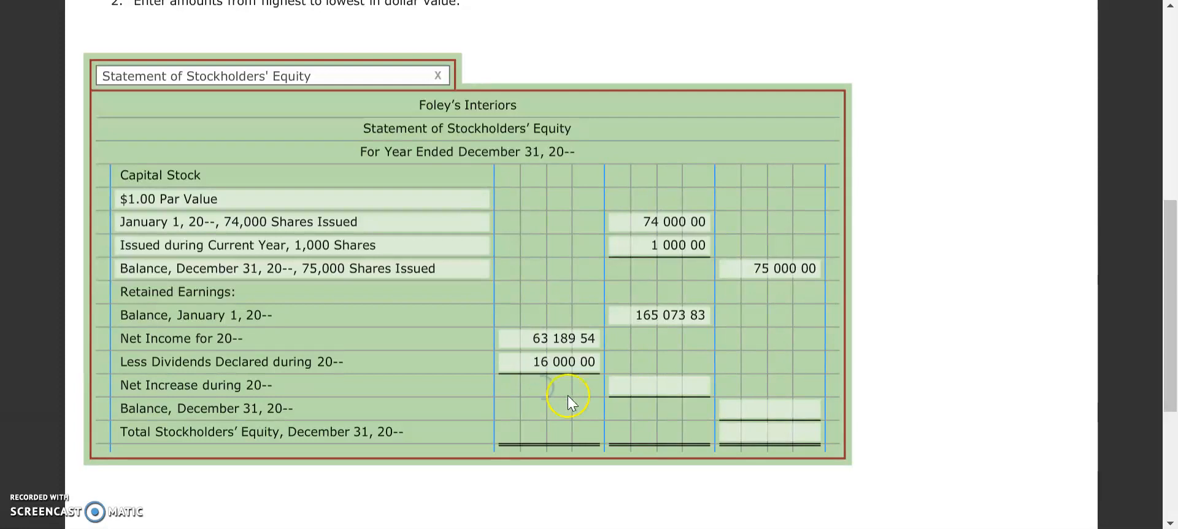
mouse_move(563, 344)
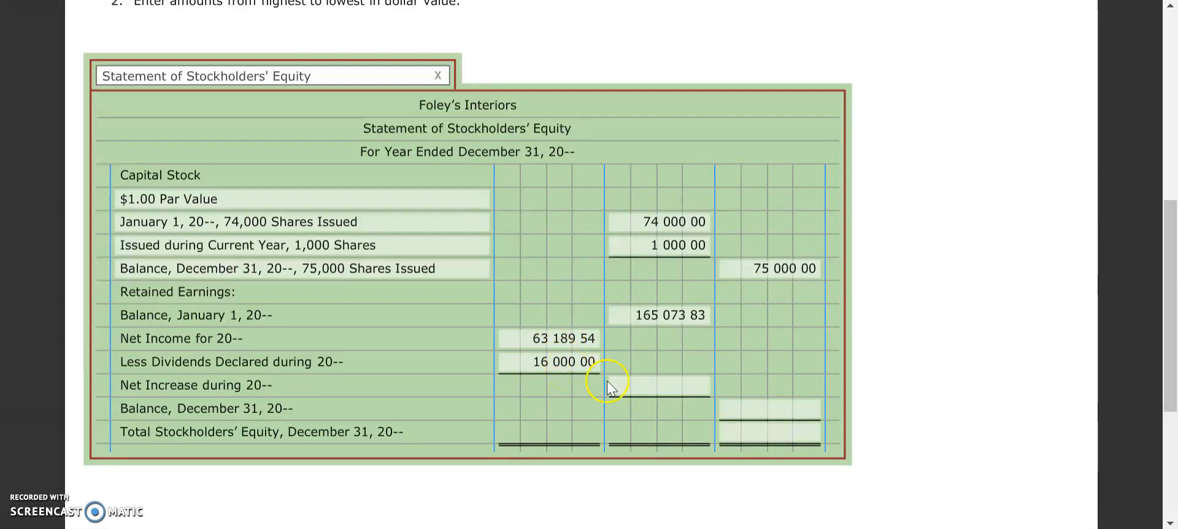
click(658, 384)
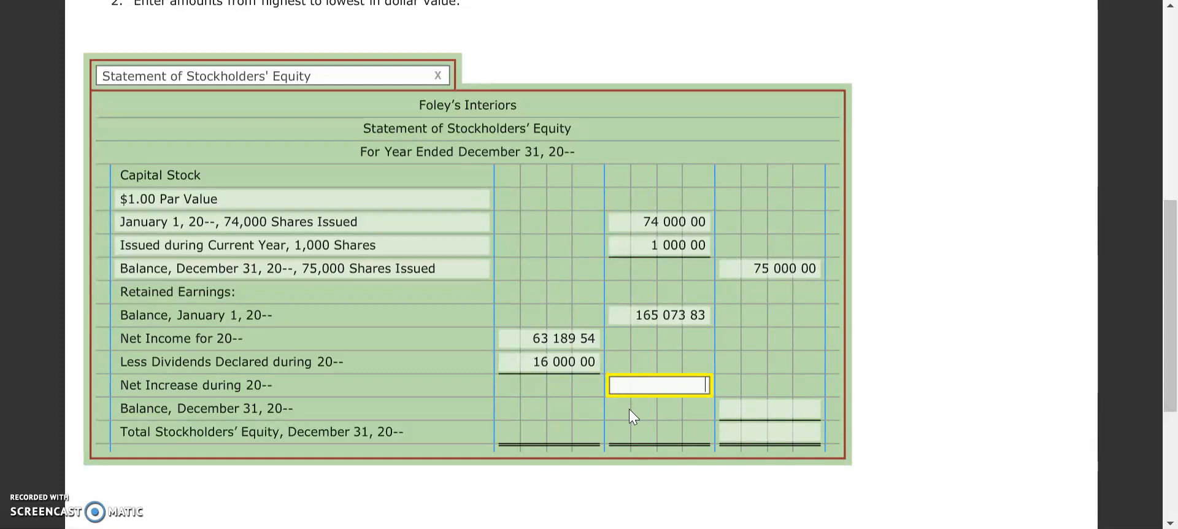
text(47)
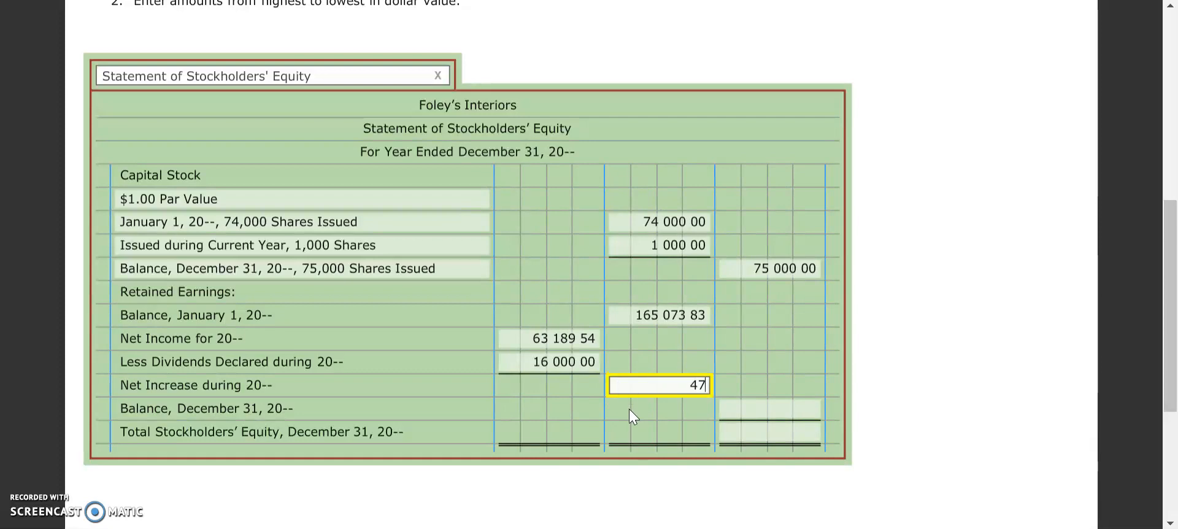
text(189.54)
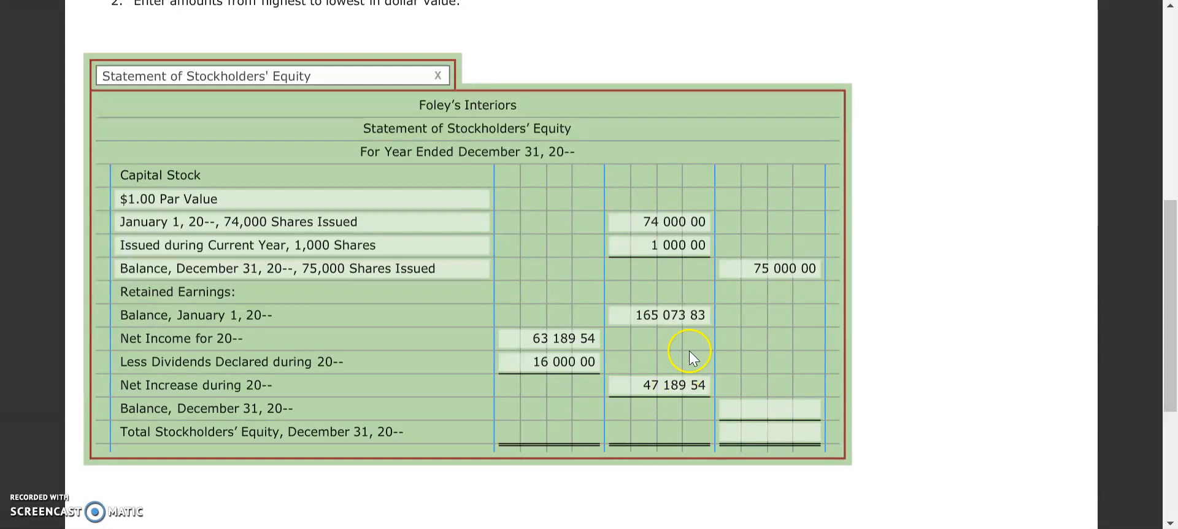
mouse_move(712, 324)
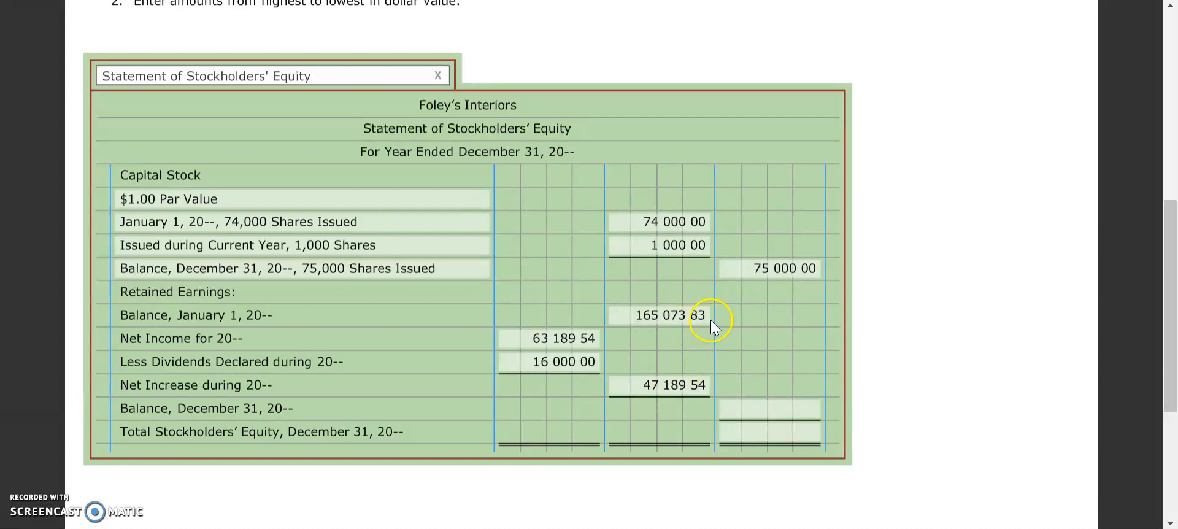
mouse_move(712, 391)
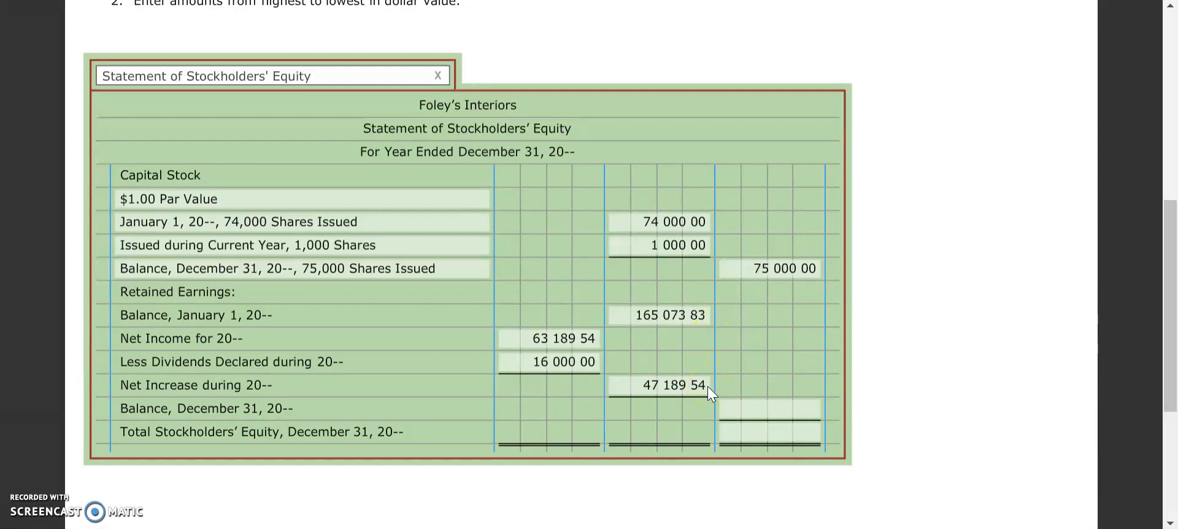
Enter the December 31 retained earnings balance 212,263.37 and Total Stockholders' Equity 287,263.37.
click(769, 407)
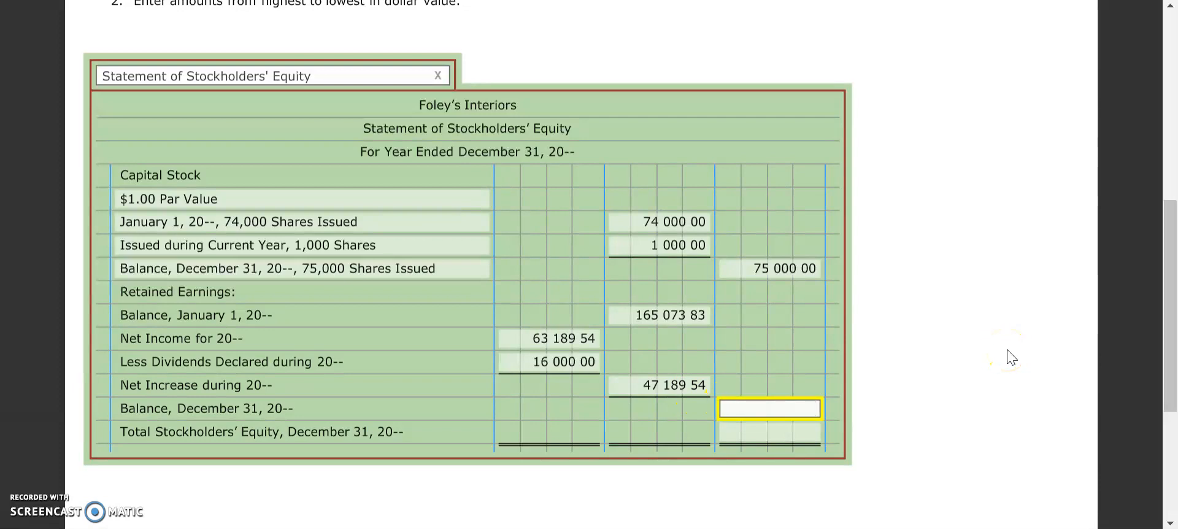
text(212263 37)
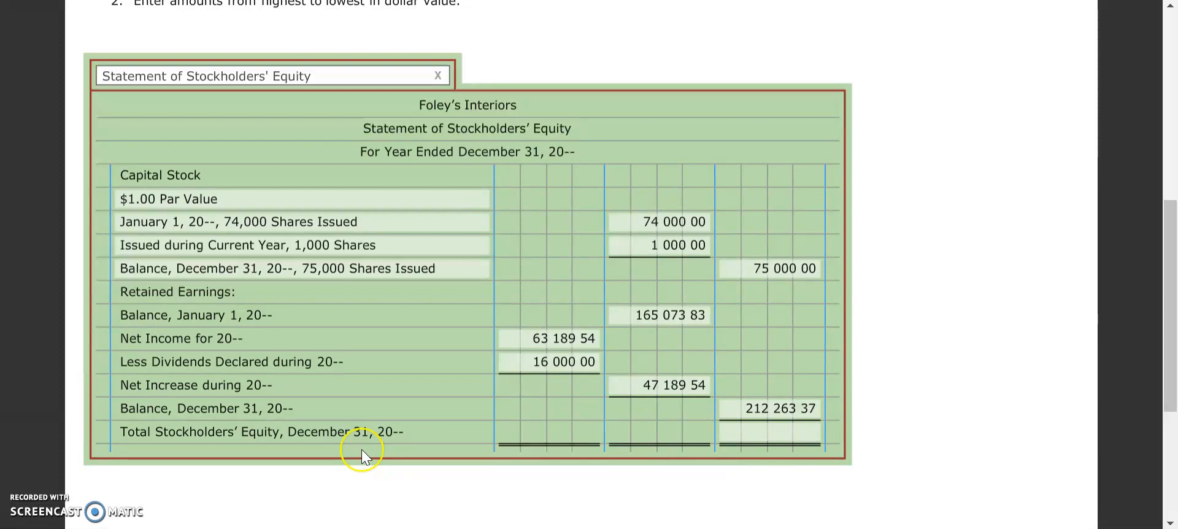
mouse_move(822, 286)
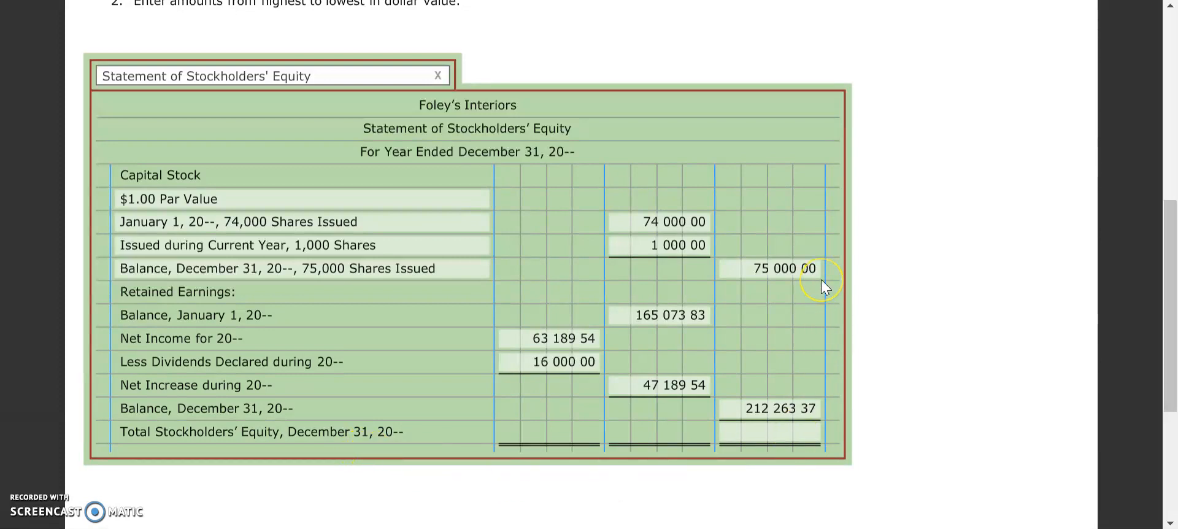
mouse_move(838, 378)
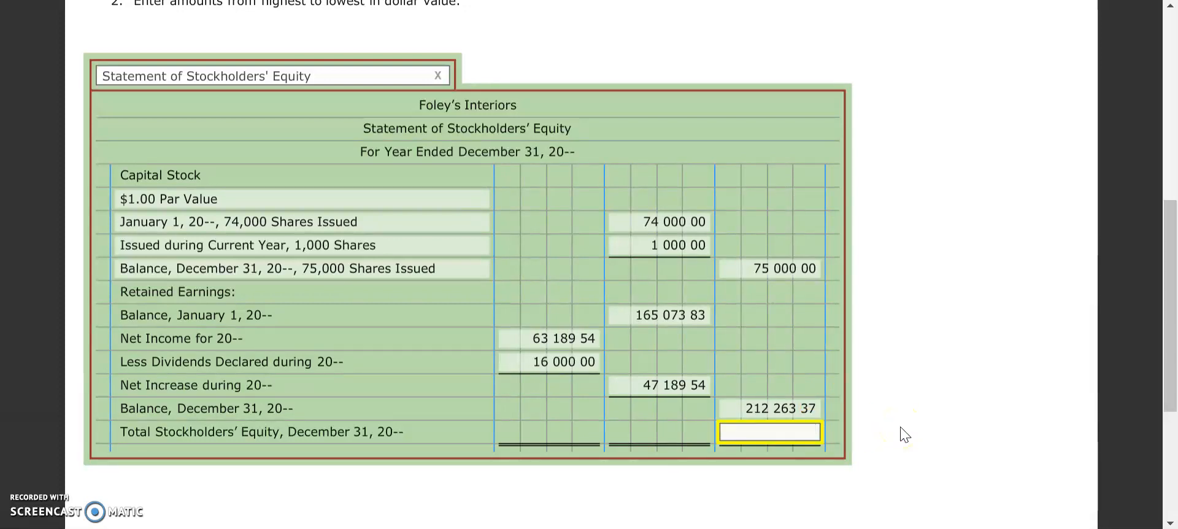
text(287 263 37)
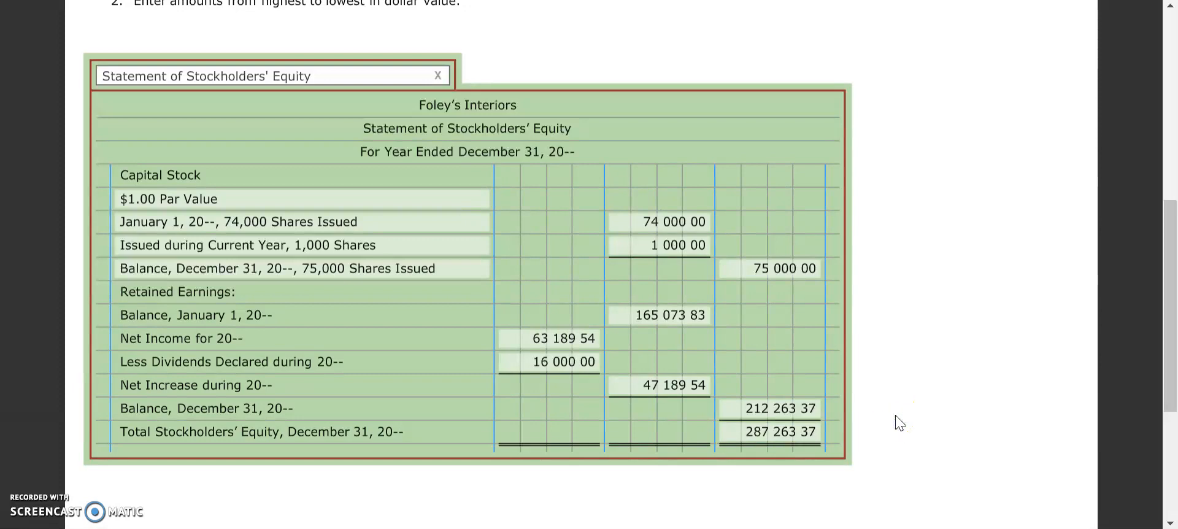
mouse_move(891, 421)
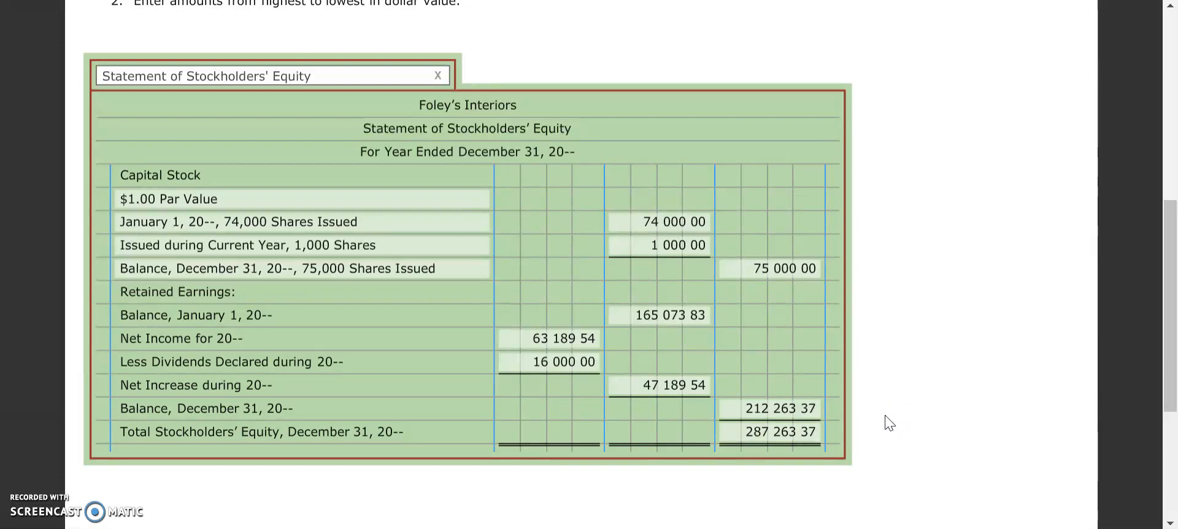